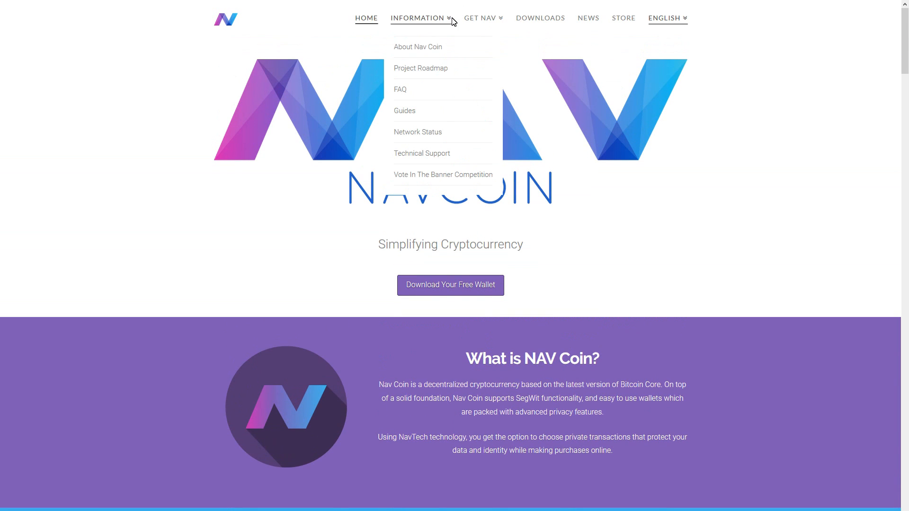
Browse the Project Roadmap page through Upcoming Projects and Currently In Progress sections.
click(420, 68)
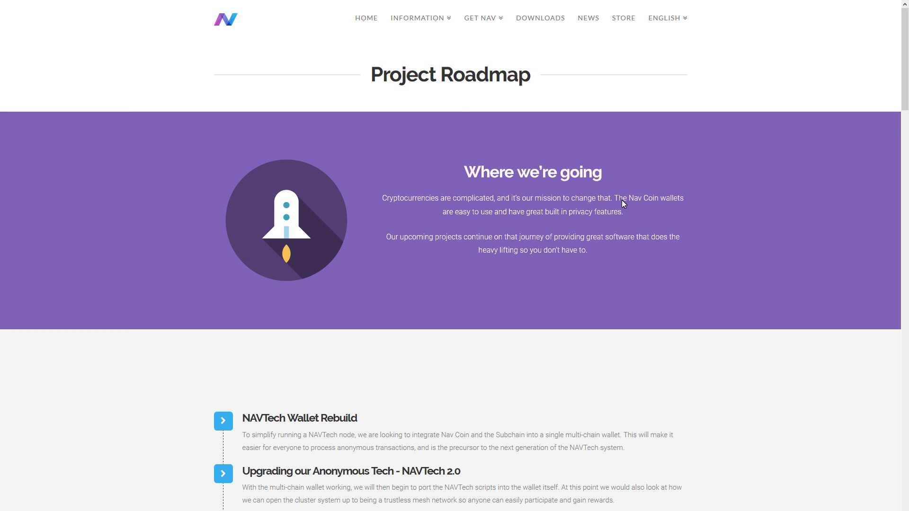
scroll(down, 3)
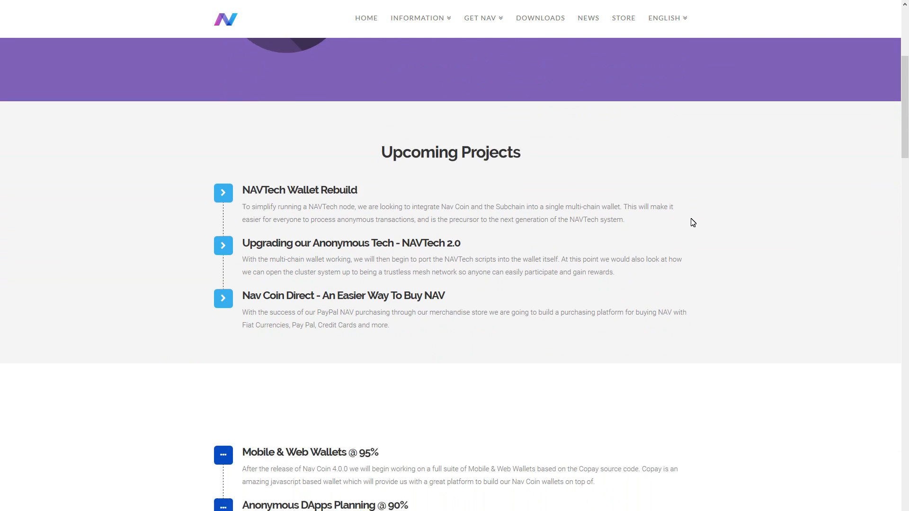
scroll(down, 3)
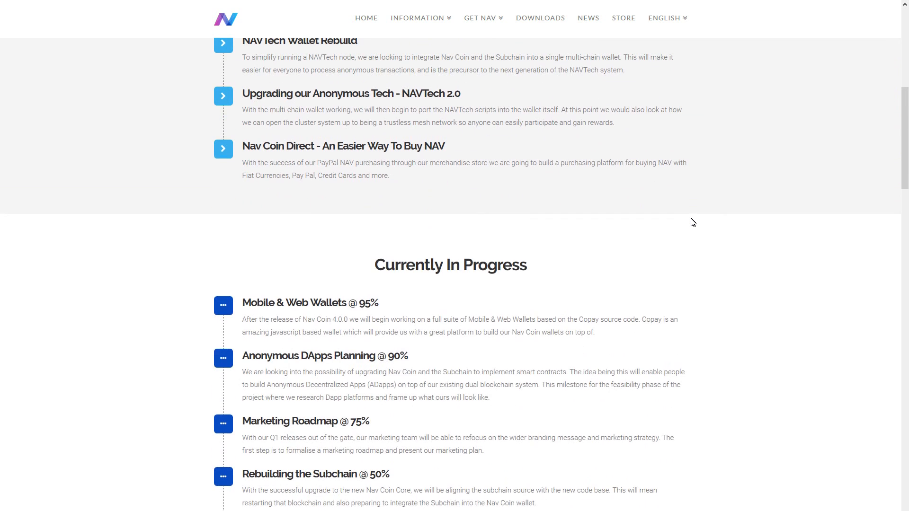
scroll(down, 3)
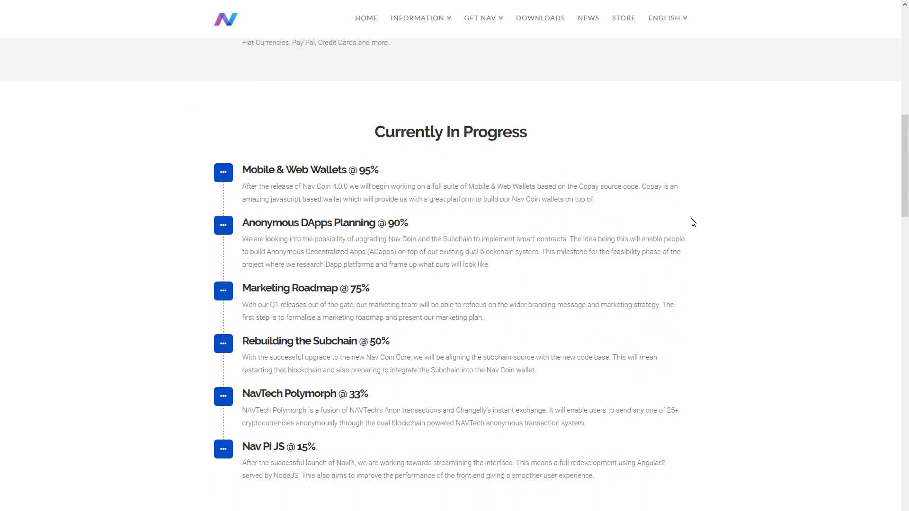
scroll(down, 3)
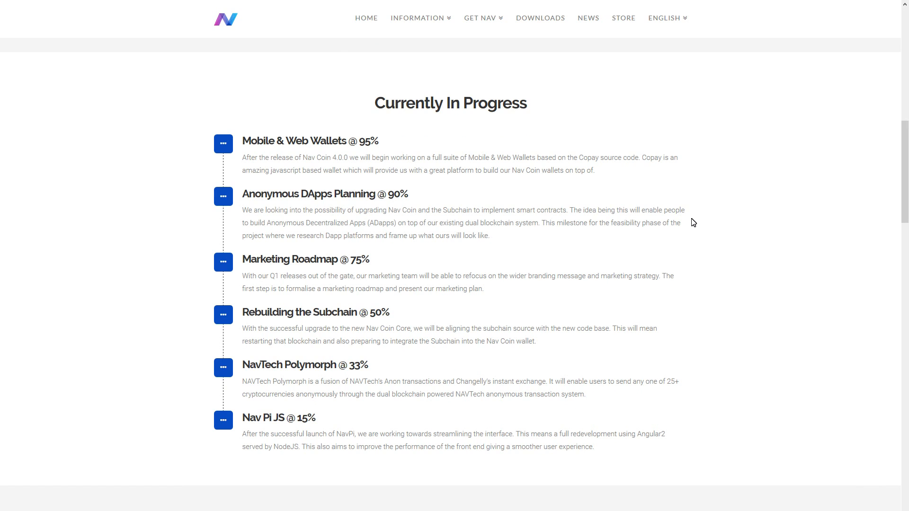
scroll(up, 3)
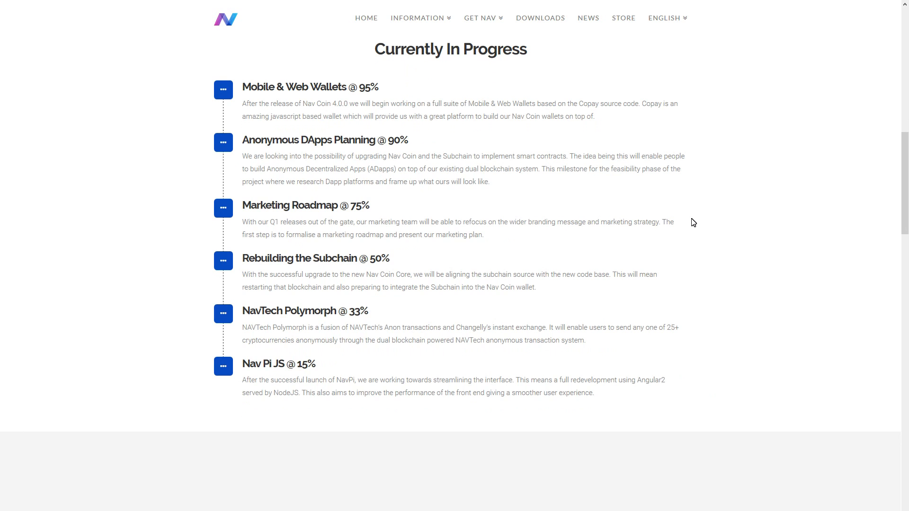
scroll(up, 3)
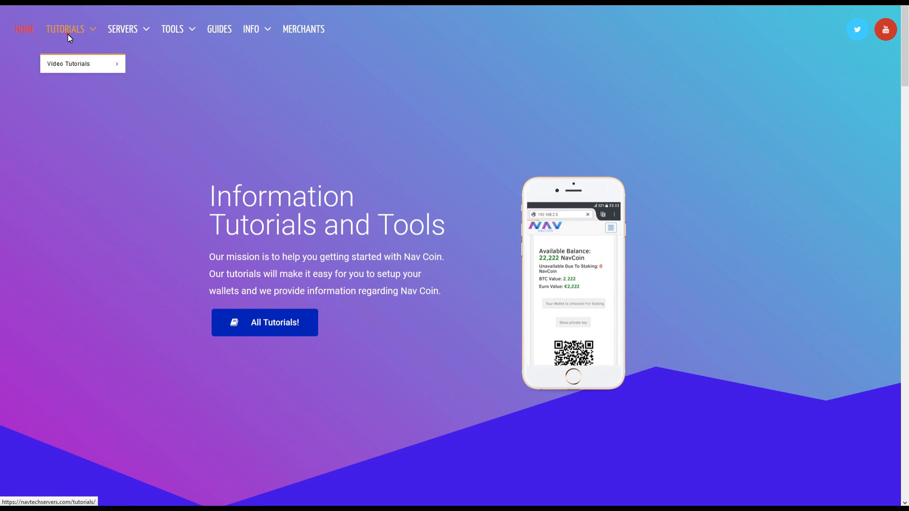
Browse the Tutorials overview with its NavPi, Core, Staking and Navtech tutorial cards.
click(264, 322)
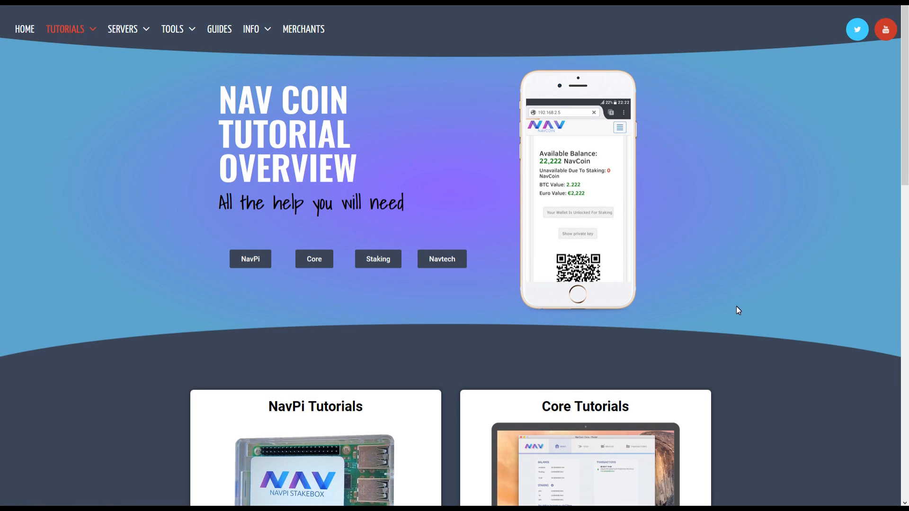
scroll(down, 3)
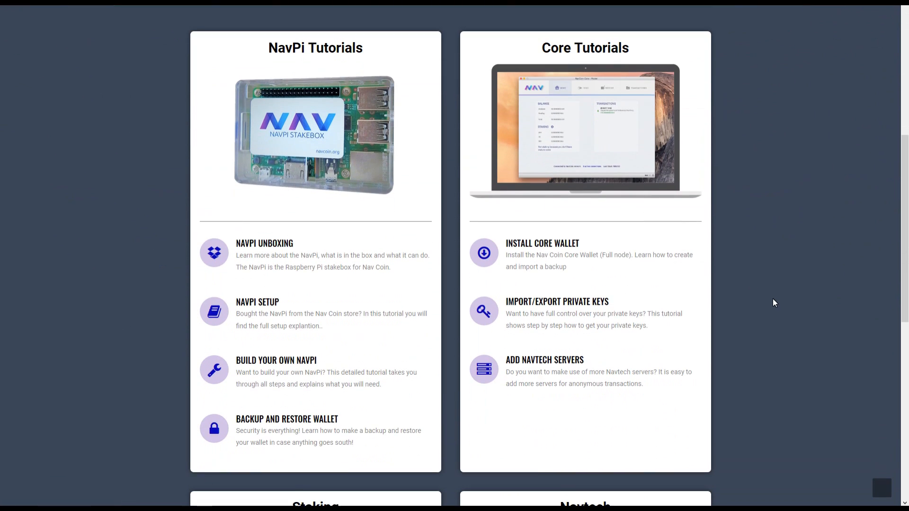
scroll(down, 3)
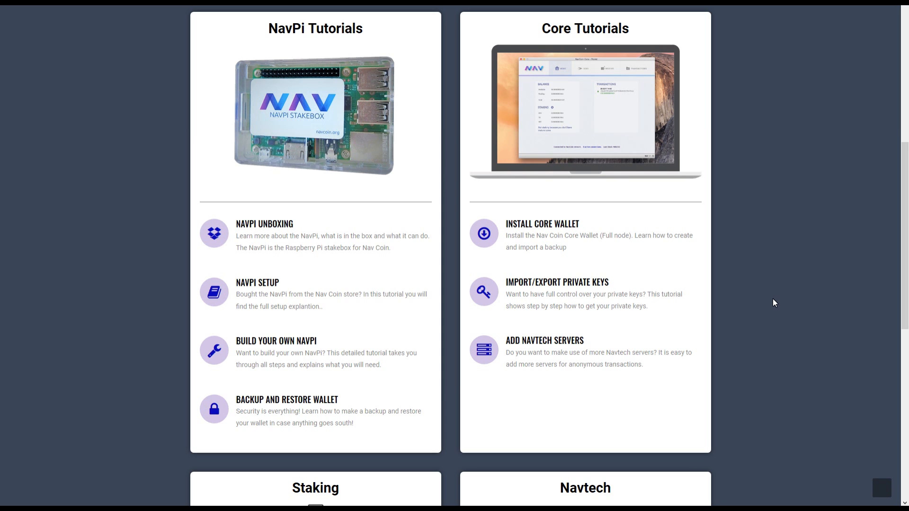
scroll(down, 3)
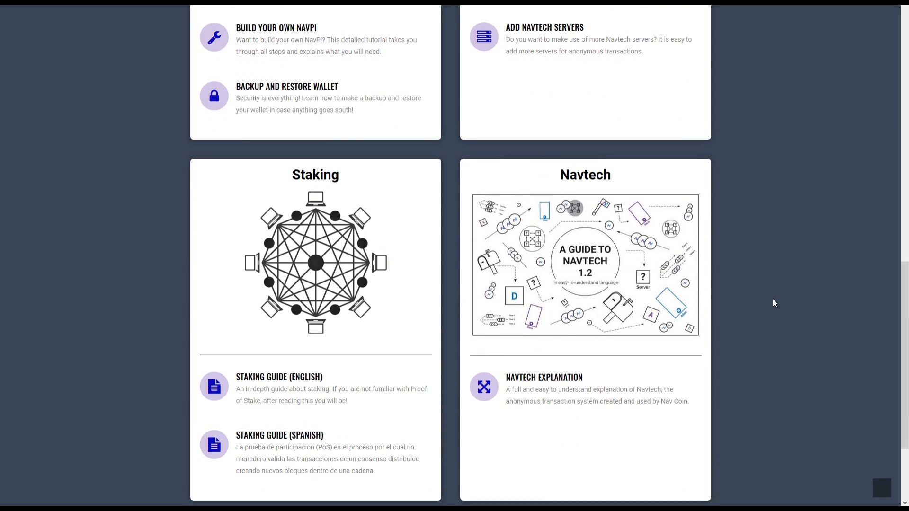
scroll(down, 3)
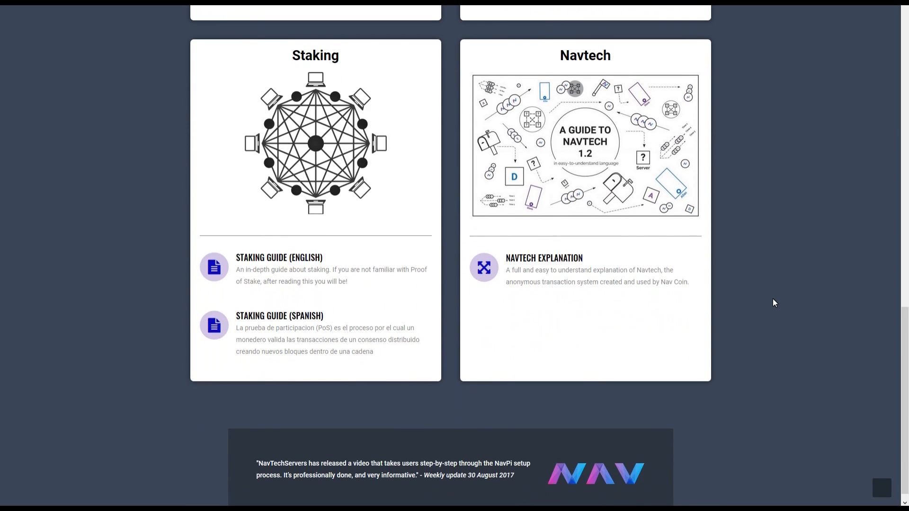
scroll(up, 3)
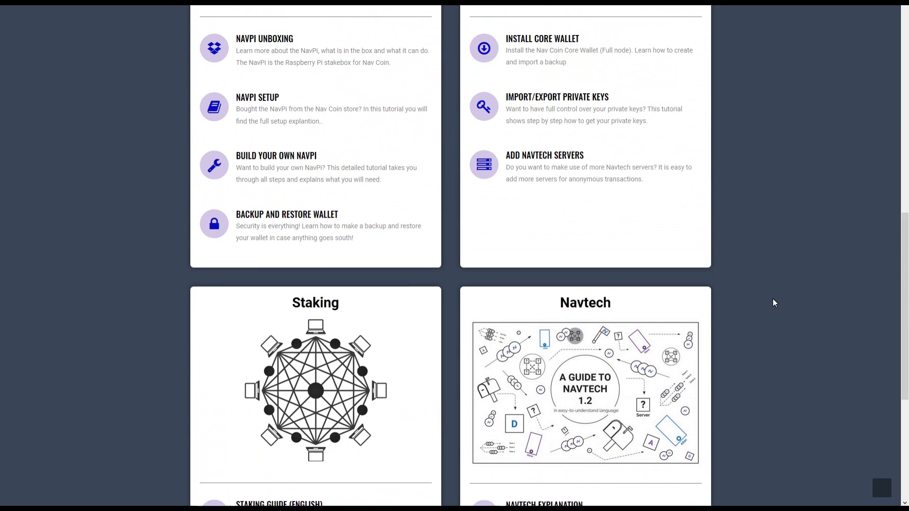
scroll(up, 3)
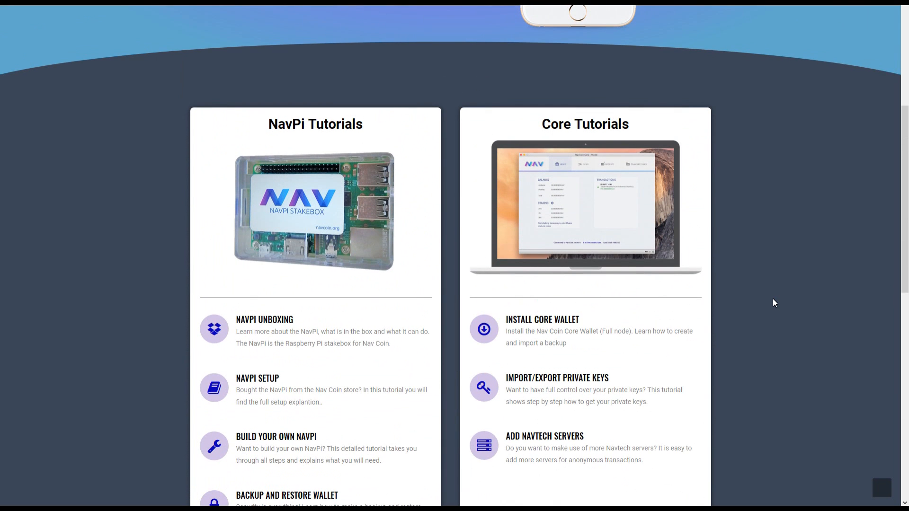
scroll(up, 3)
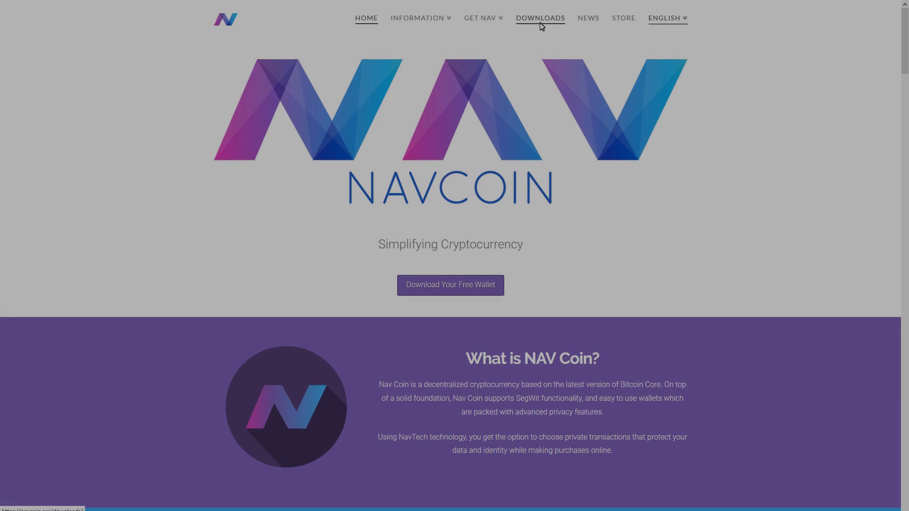
Download navcoin-4.0.4-win64-setup.exe from the Downloads page and launch it.
click(540, 18)
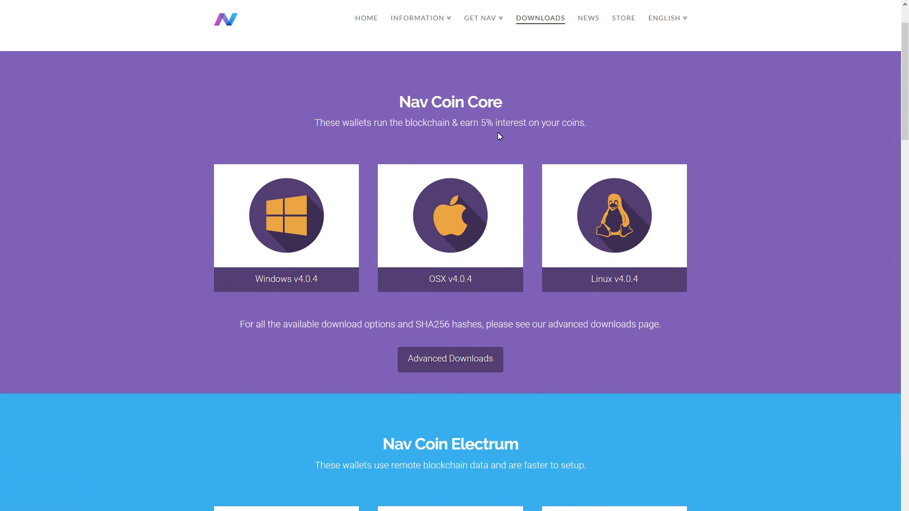
click(286, 228)
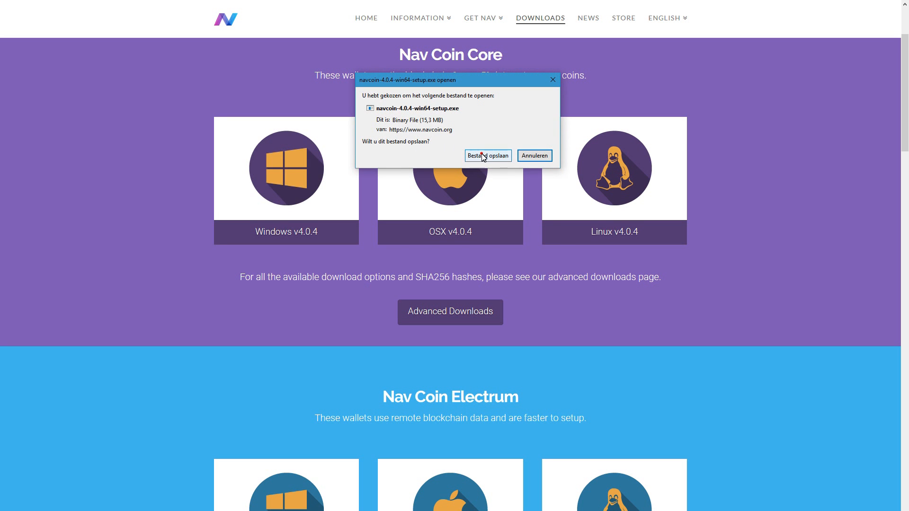
click(487, 156)
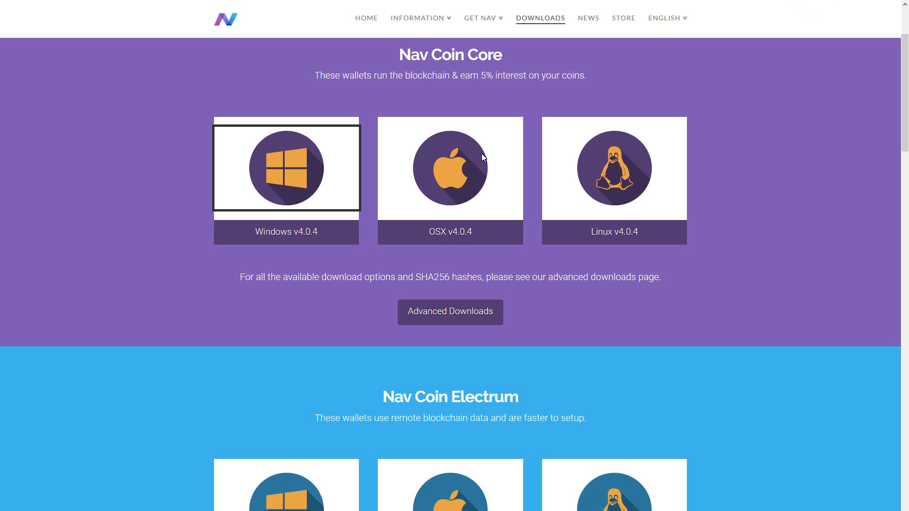
click(286, 168)
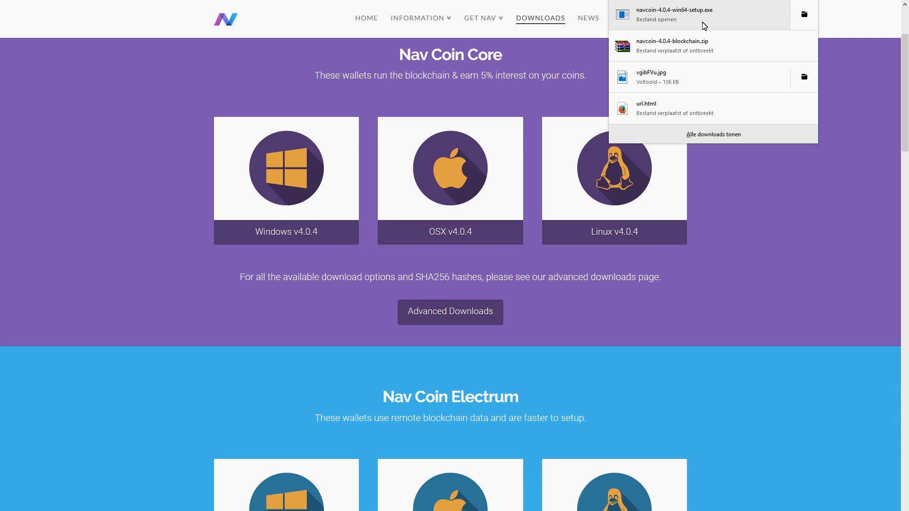
click(655, 19)
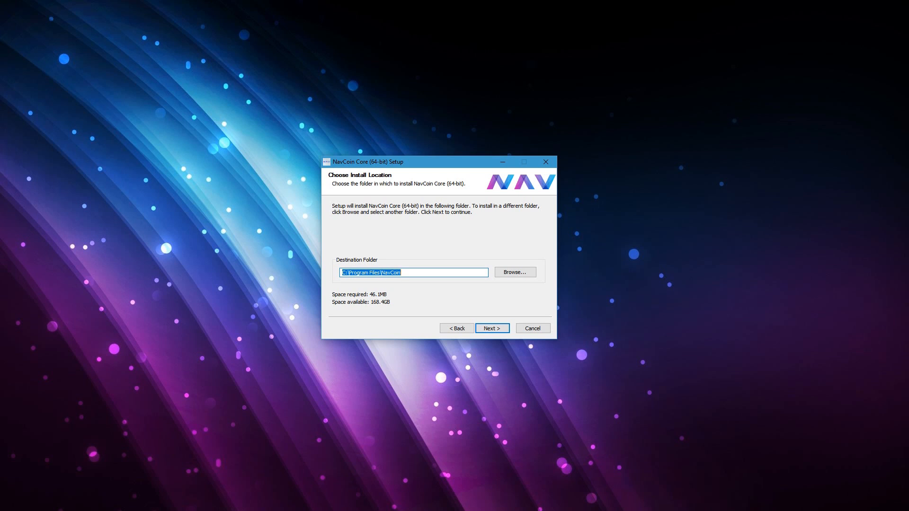
Install NavCoin Core to the default folder and finish with 'Run NavCoin Core' checked.
click(492, 329)
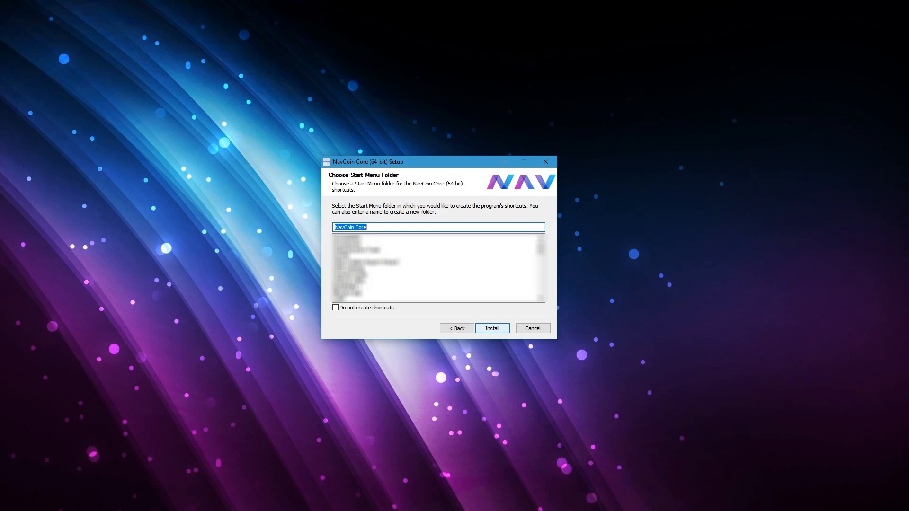
click(492, 328)
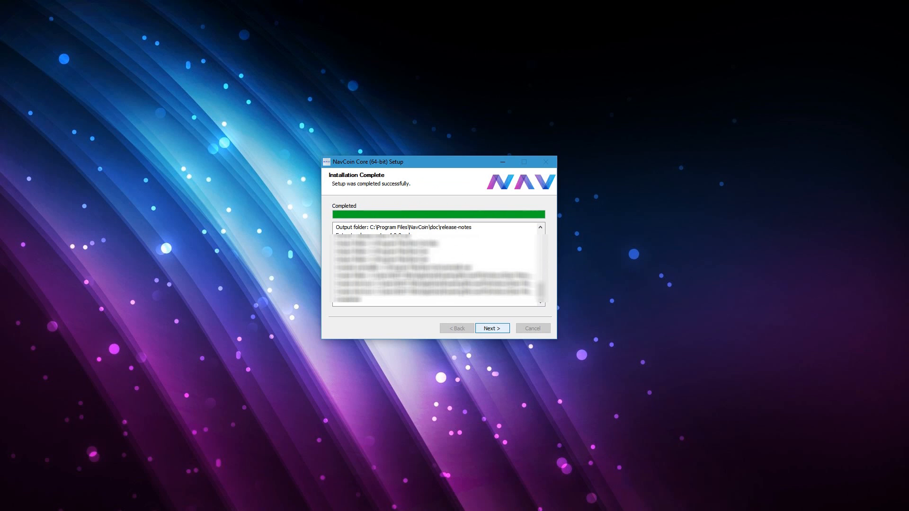
click(492, 328)
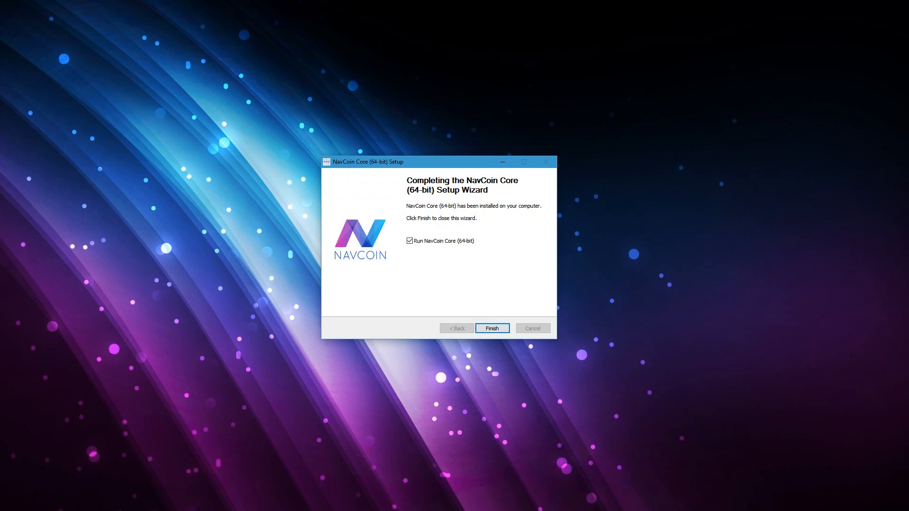
click(492, 328)
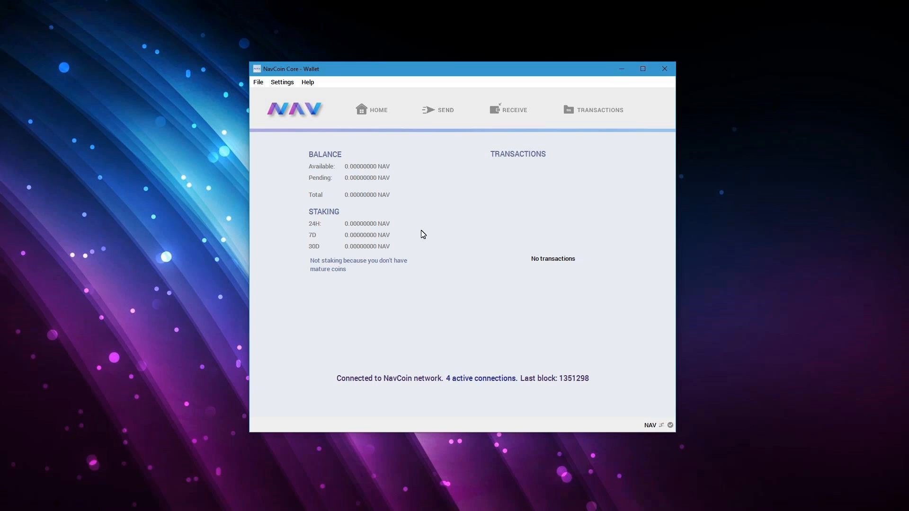
Run dumpmasterprivkey in the Debug window console to reveal the master private key.
click(306, 81)
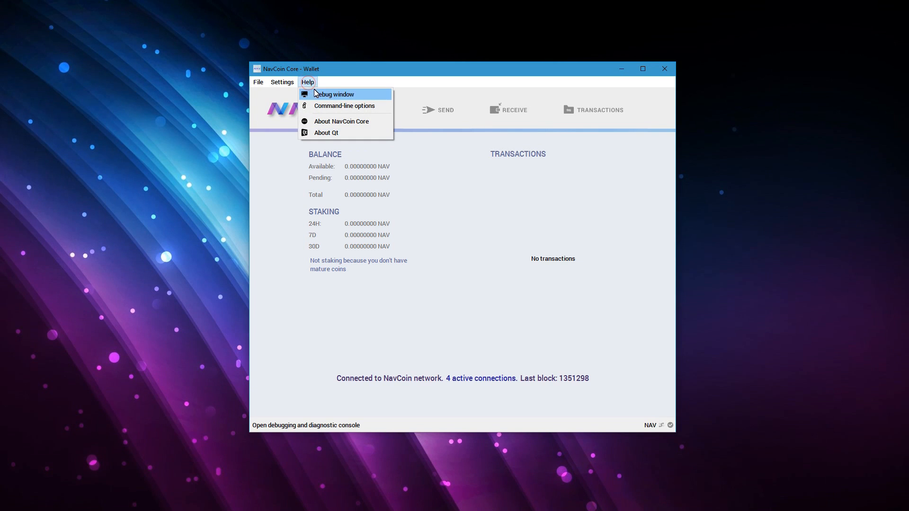
click(333, 93)
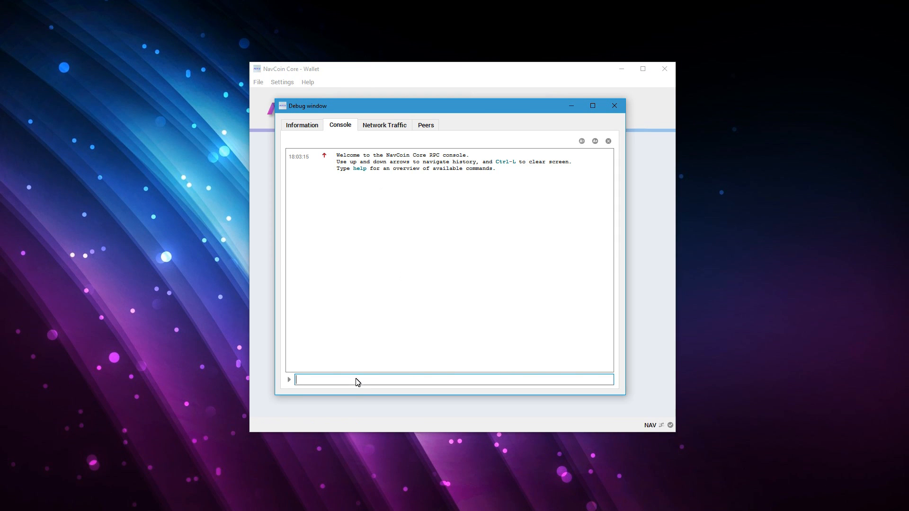
text(dump)
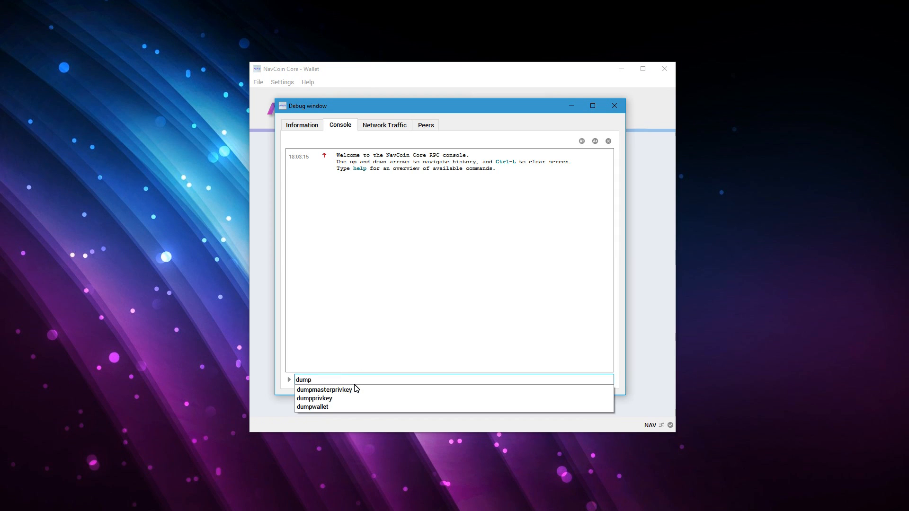
click(325, 389)
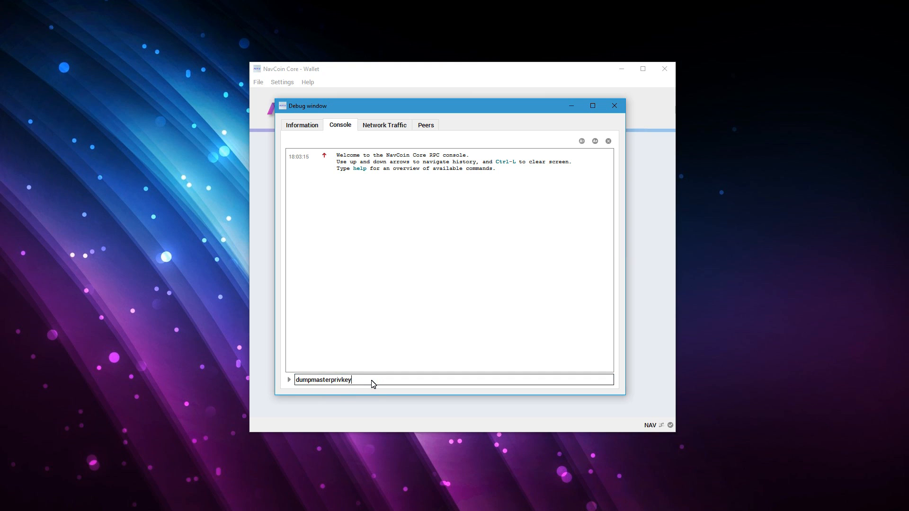
key(Return)
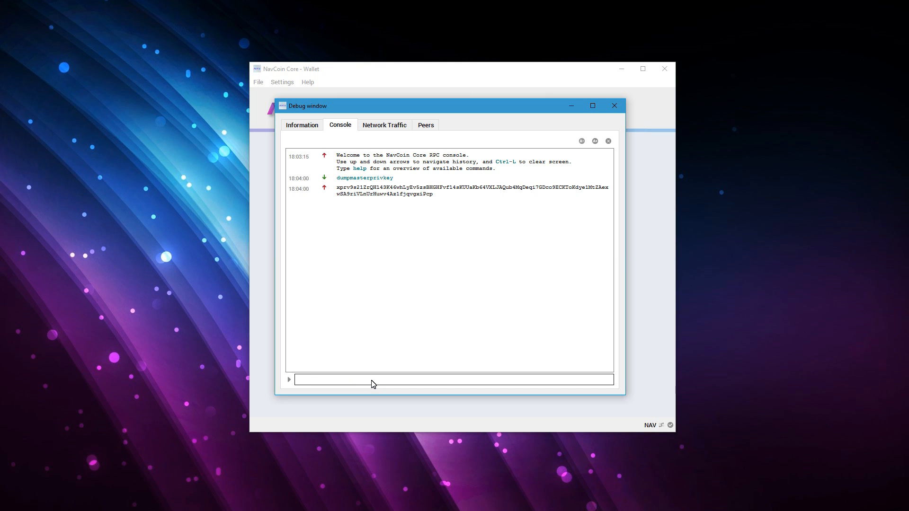
click(614, 105)
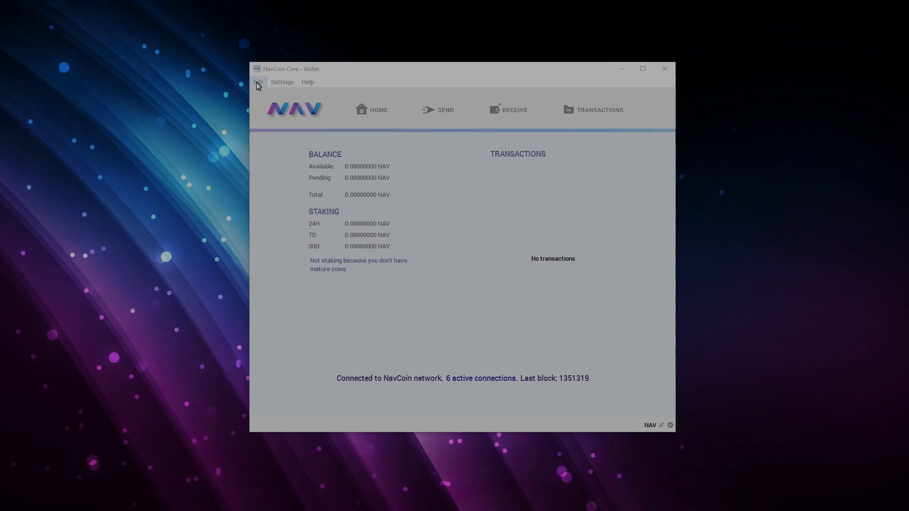
Encrypt the wallet via Settings > Encrypt Wallet with a new passphrase and acknowledge the closing notice.
click(282, 81)
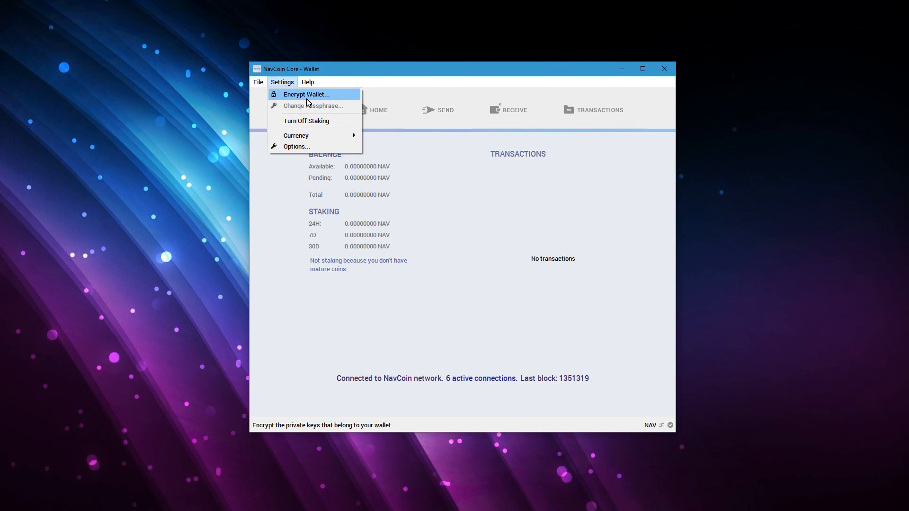
click(305, 94)
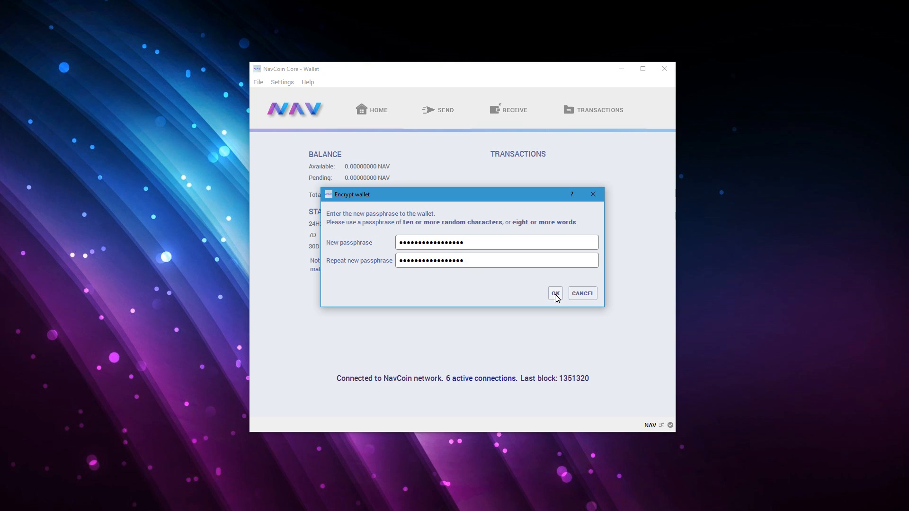
click(554, 293)
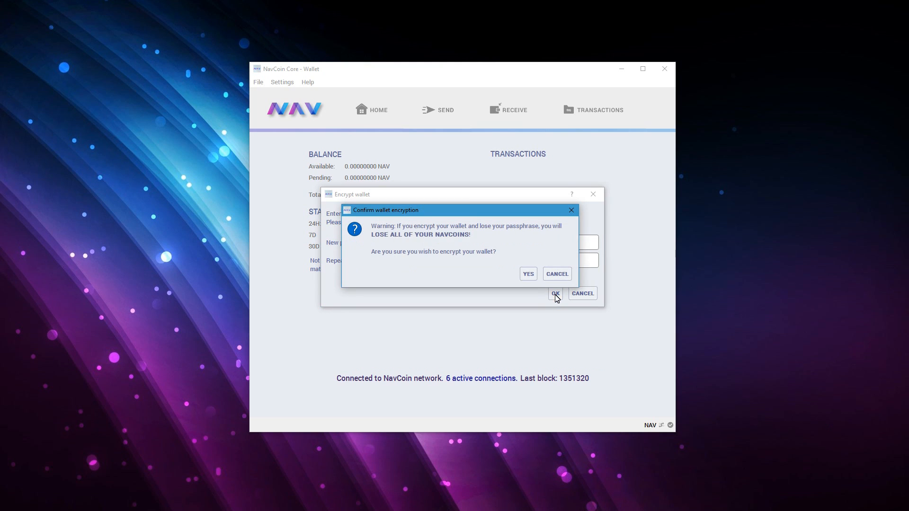
mouse_move(528, 277)
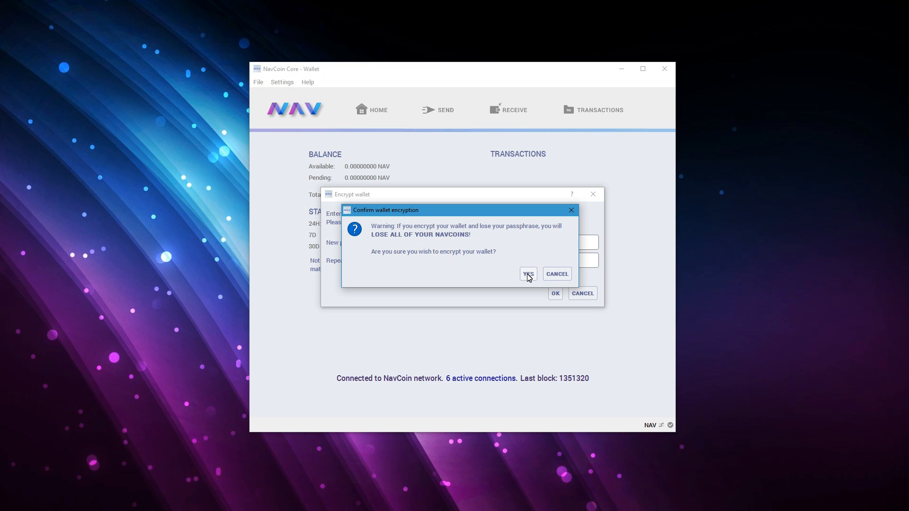
click(527, 274)
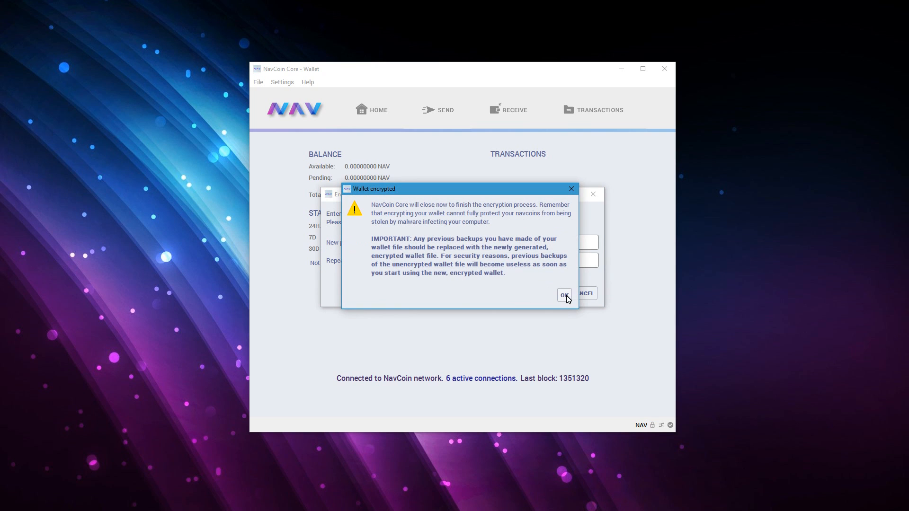
mouse_move(570, 233)
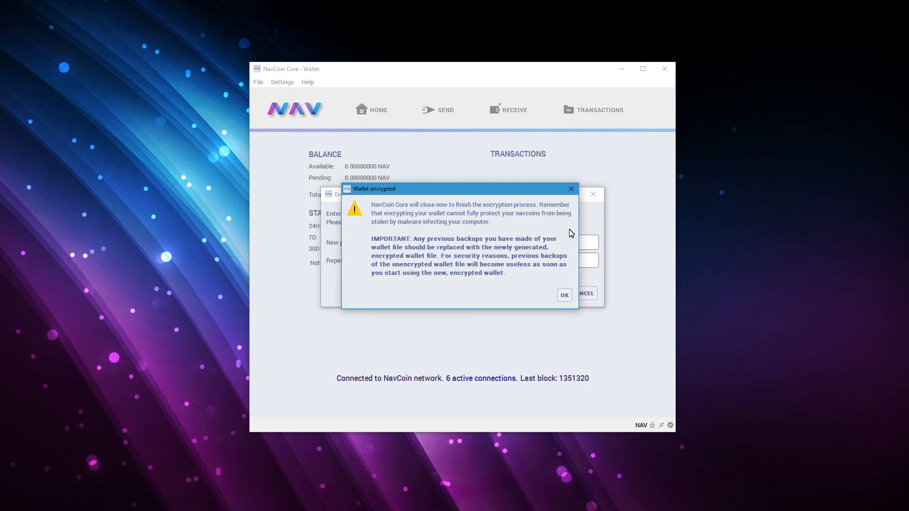
mouse_move(564, 300)
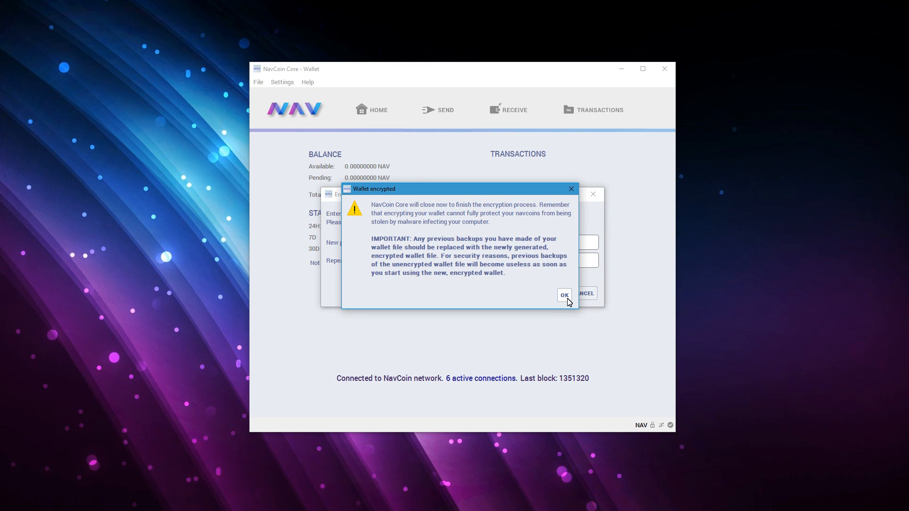
click(563, 295)
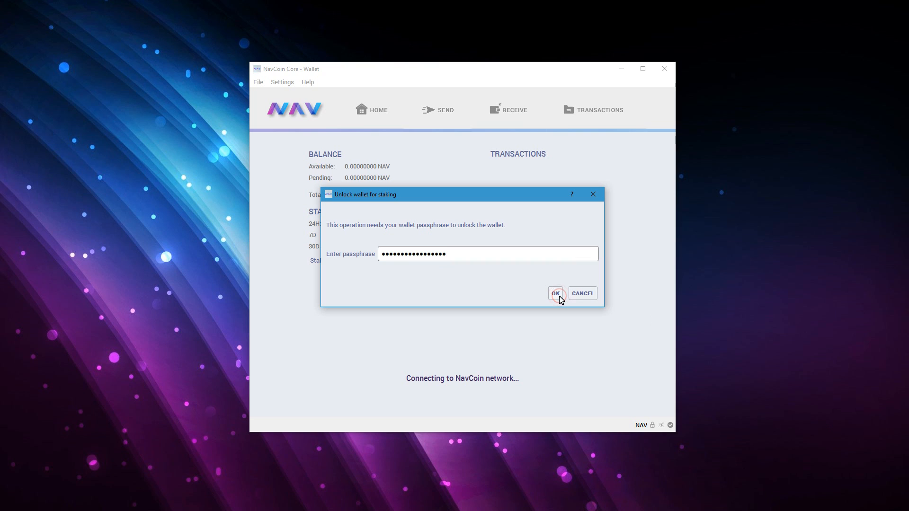
Submit the passphrase in the Unlock wallet for staking prompt.
click(556, 293)
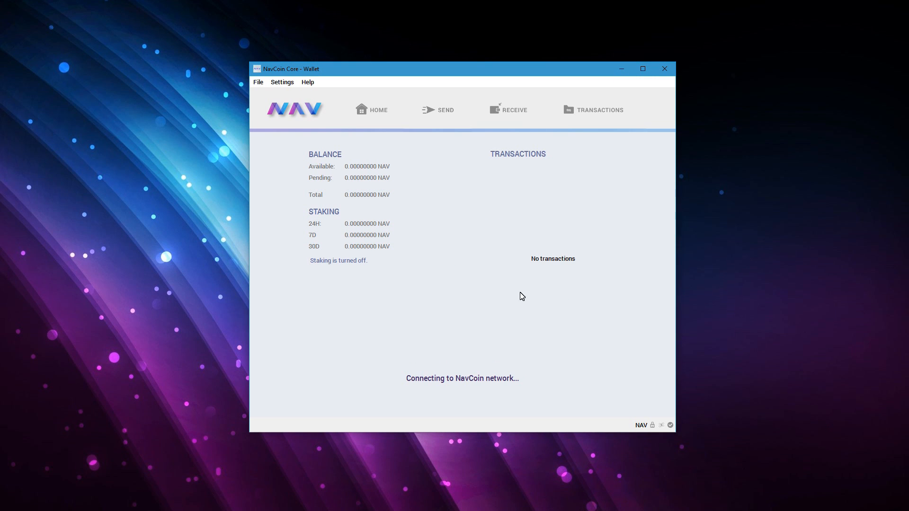
mouse_move(383, 277)
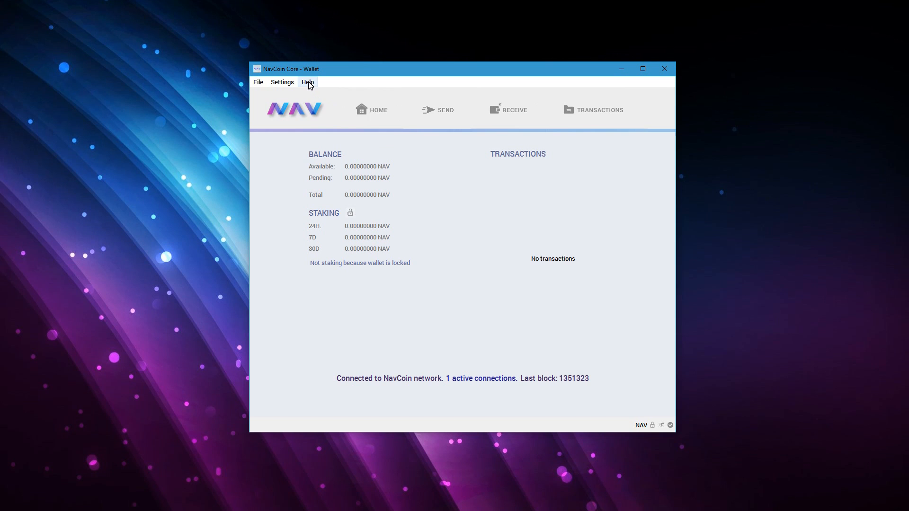
click(307, 81)
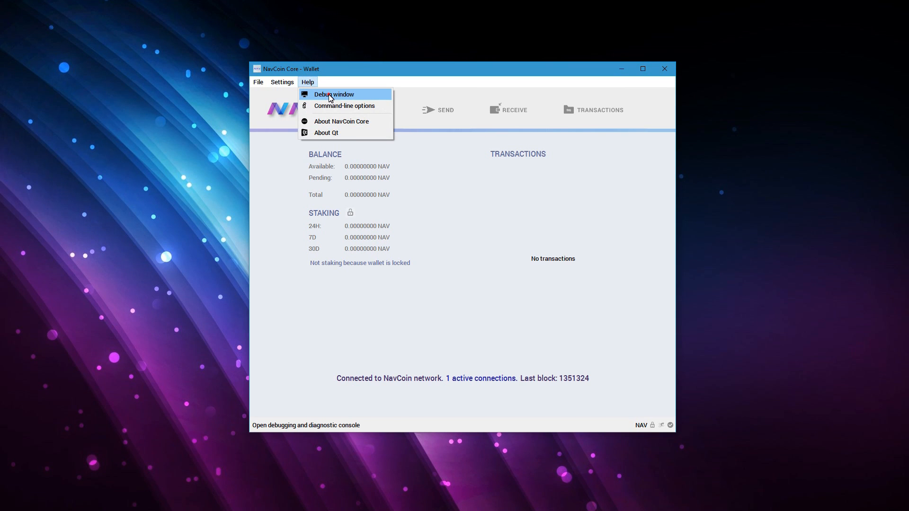
click(333, 93)
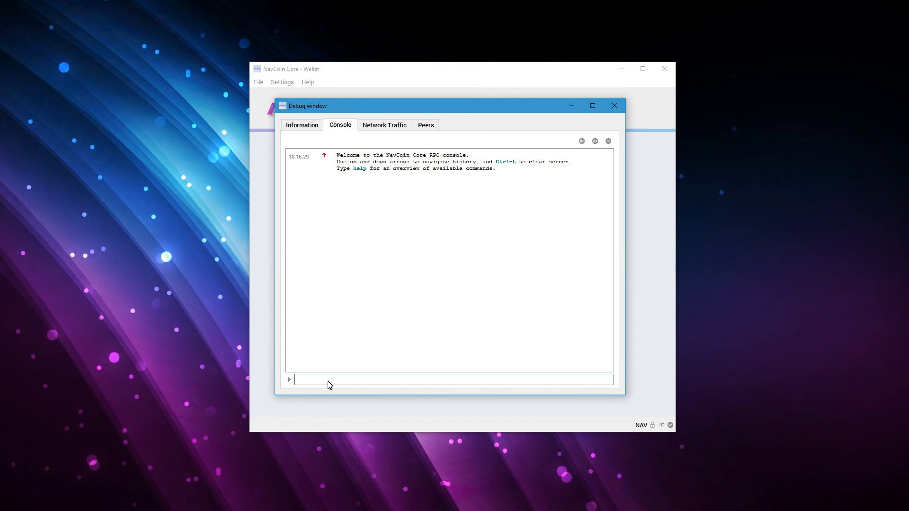
text(dum)
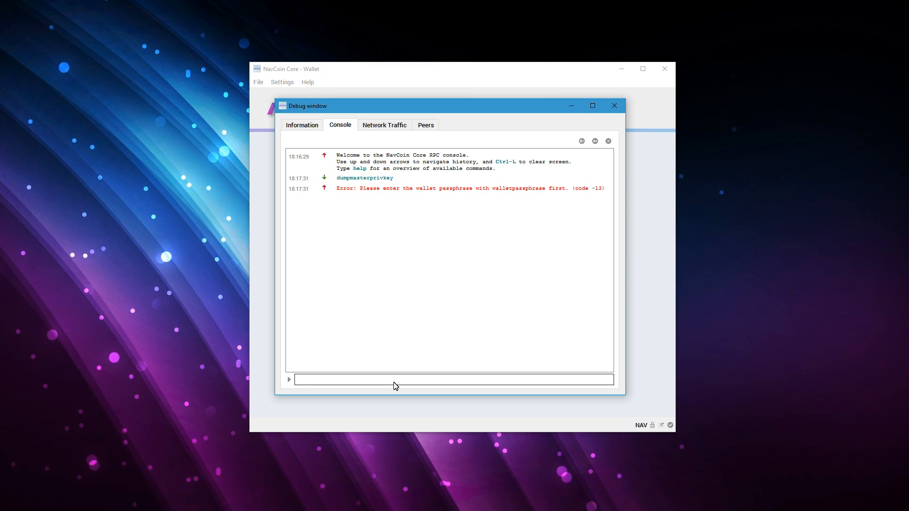
click(614, 105)
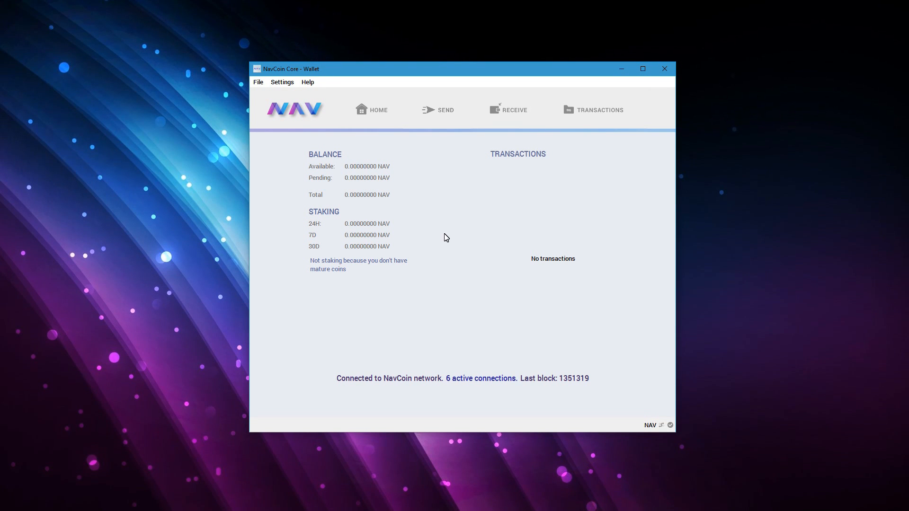
Save a wallet backup via File > Backup Wallet.
click(258, 81)
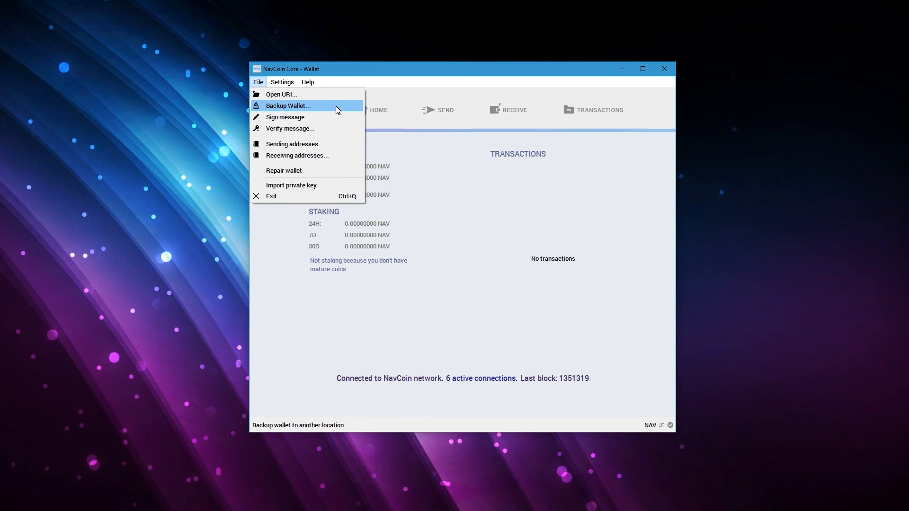
click(288, 105)
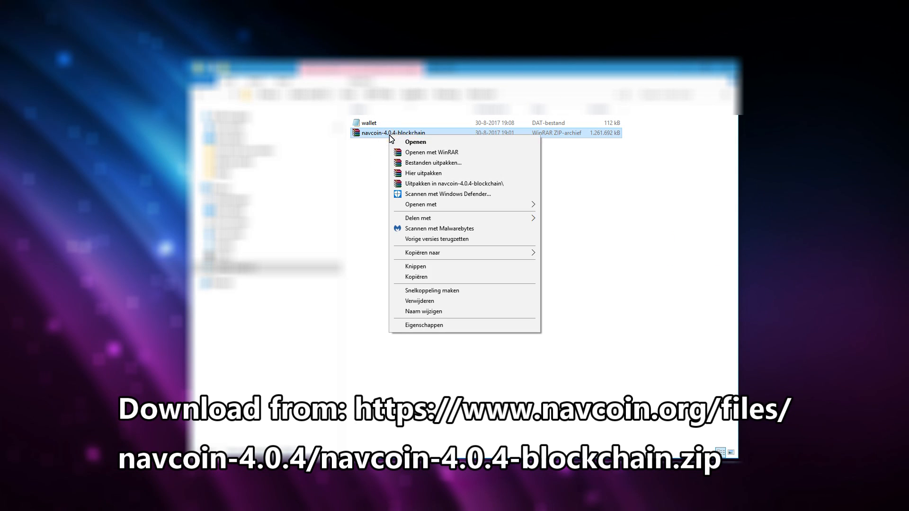
Extract navcoin-4.0.4-blockchain.zip with WinRAR into the data folder.
click(433, 162)
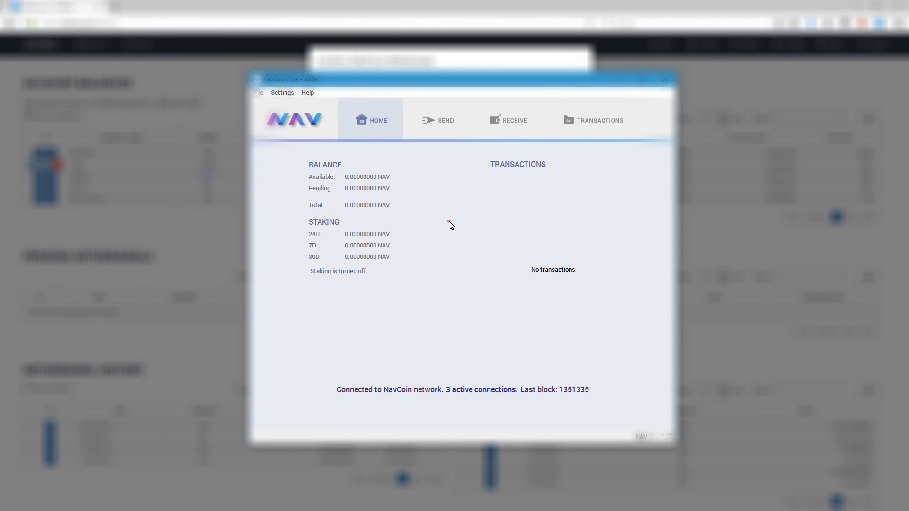
mouse_move(507, 120)
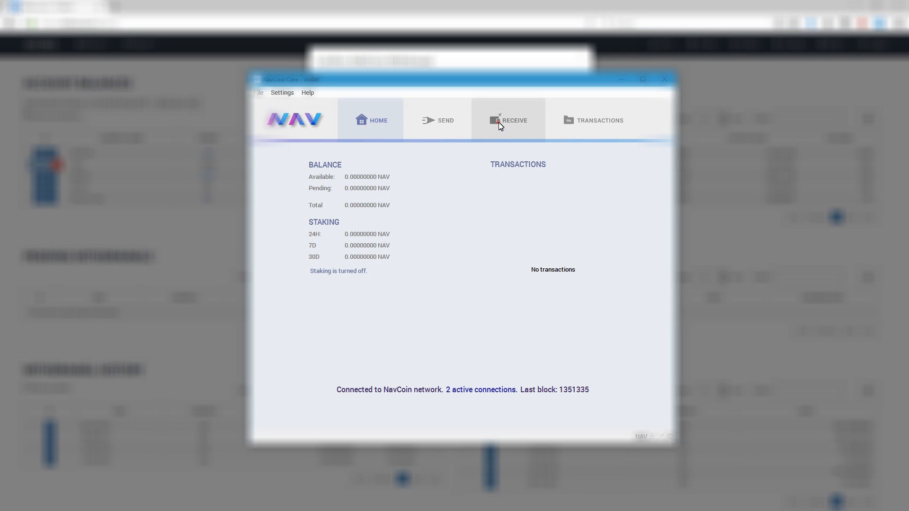
Copy the wallet's receiving address from the Receive tab to the clipboard.
click(508, 120)
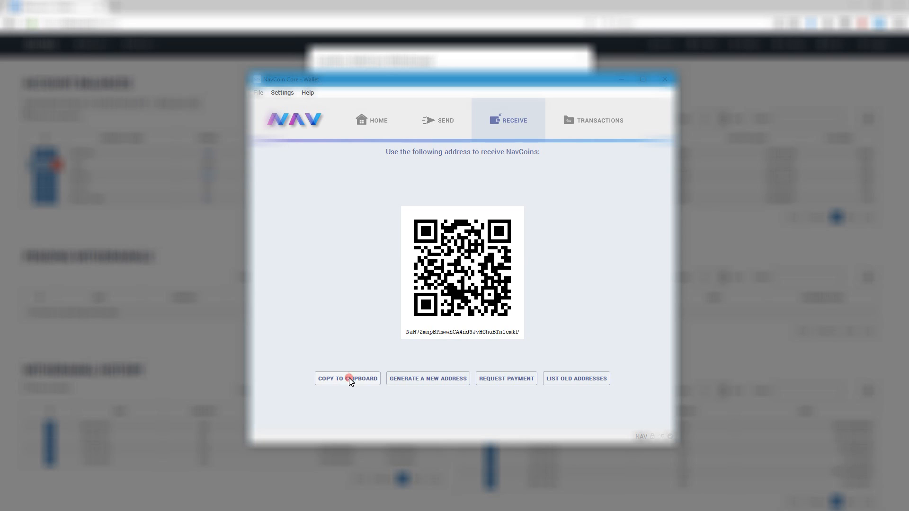
click(348, 378)
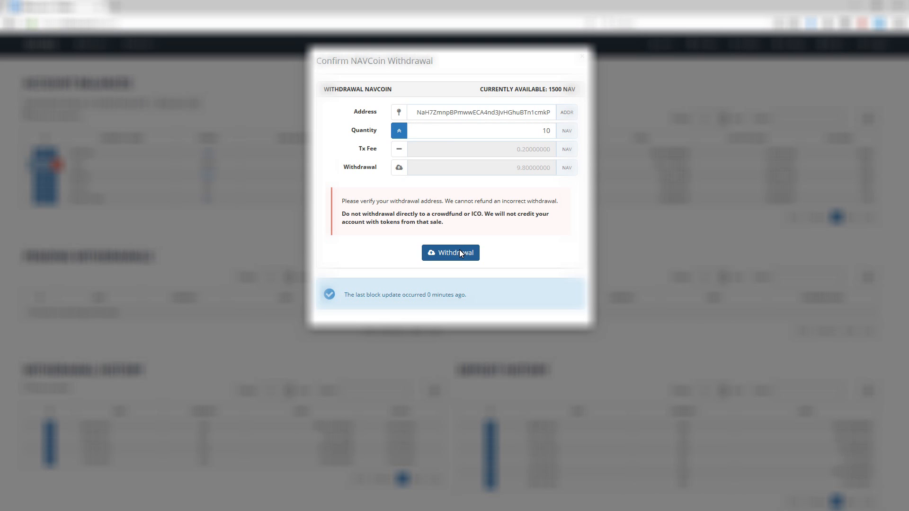
Submit the 10 NAV withdrawal to the wallet address and confirm it, netting 9.8 NAV.
click(449, 253)
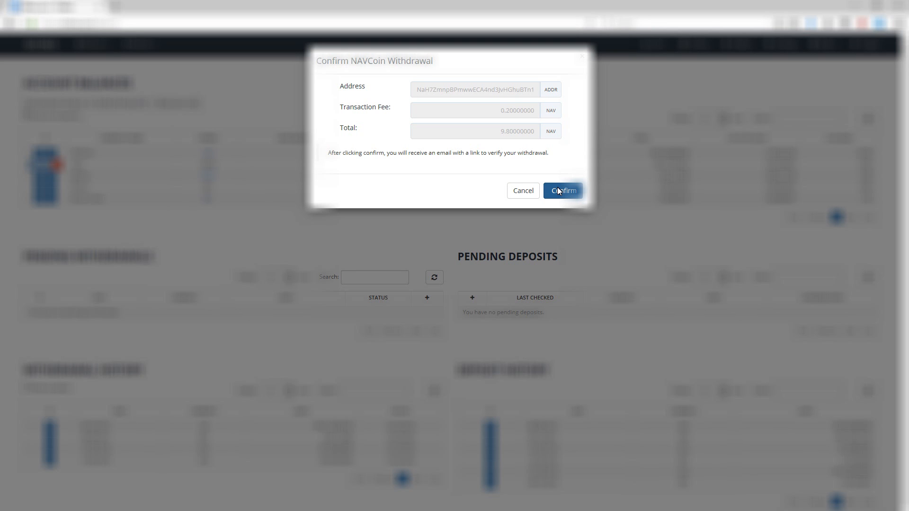
click(562, 190)
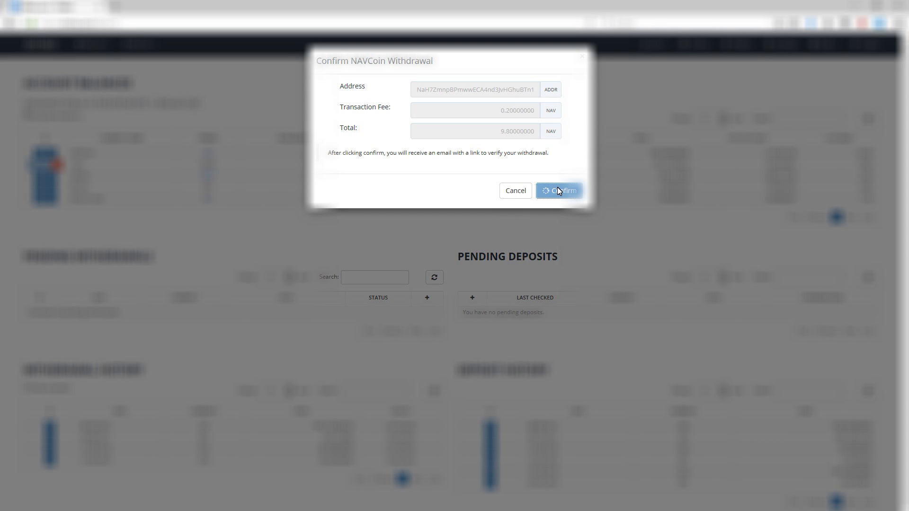
click(559, 190)
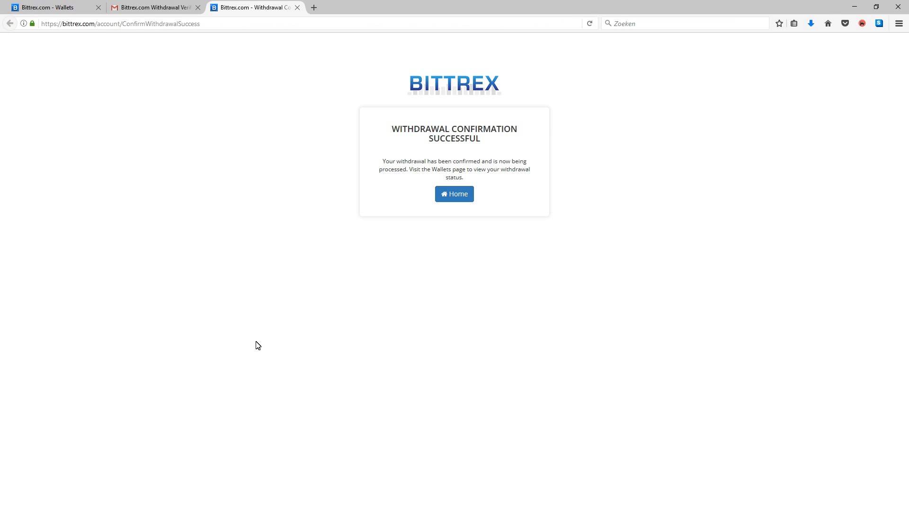
mouse_move(389, 249)
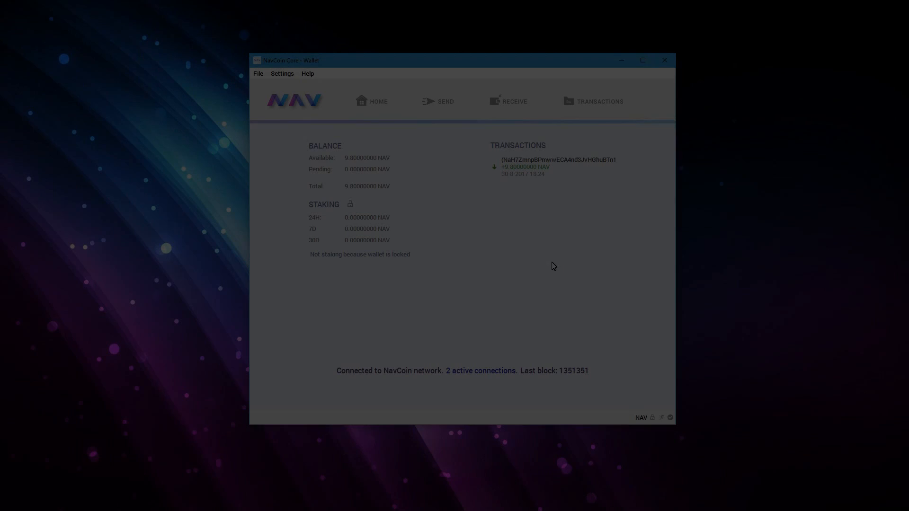
Unlock the wallet for staking via Settings with the passphrase; no mature coins reported yet.
click(282, 74)
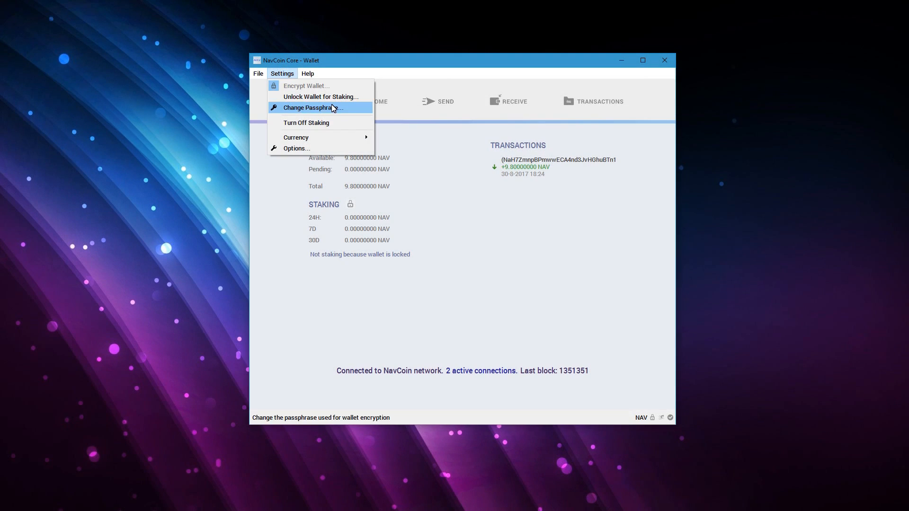
click(321, 96)
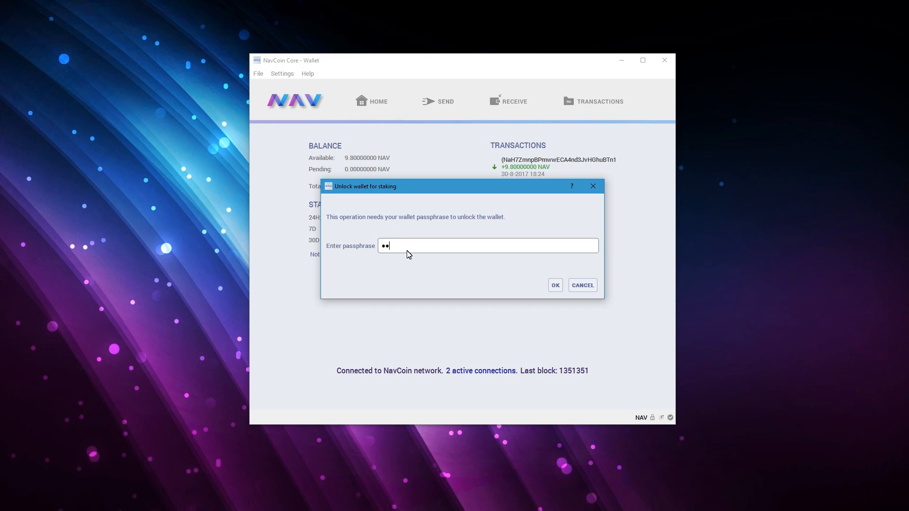
text(•••)
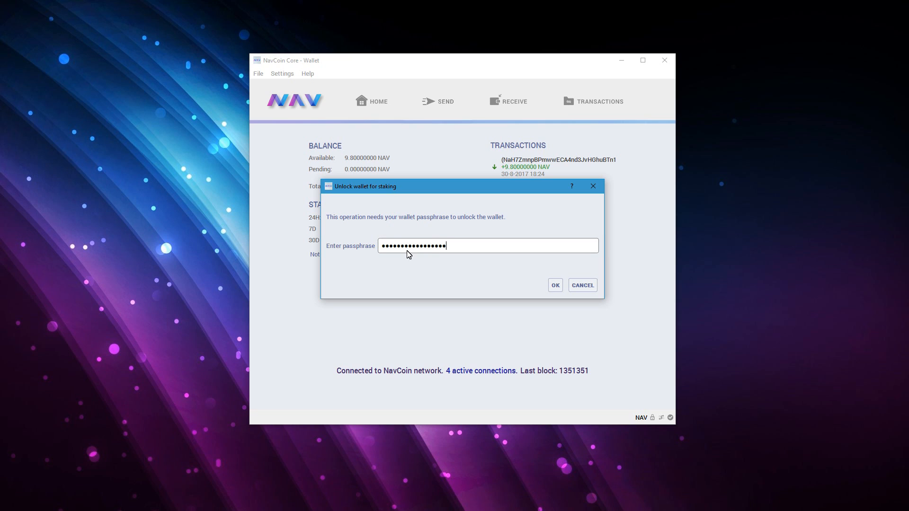
click(554, 285)
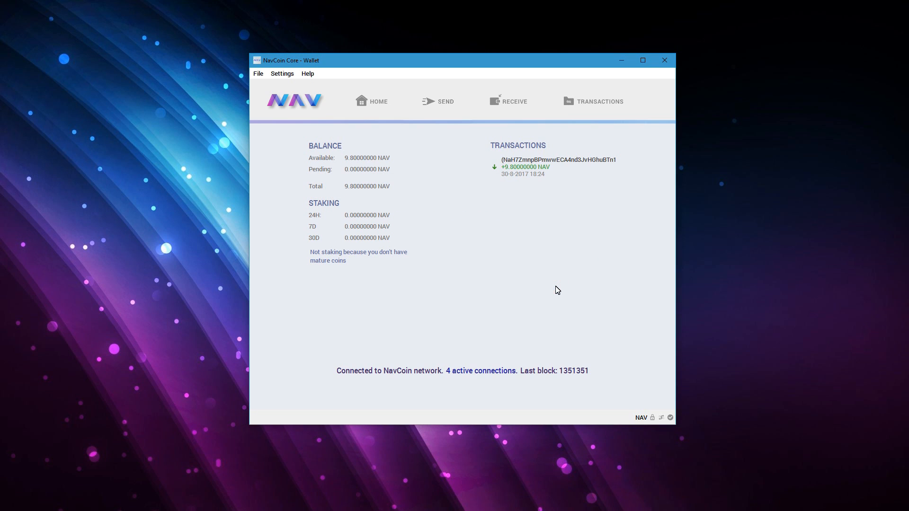
mouse_move(344, 270)
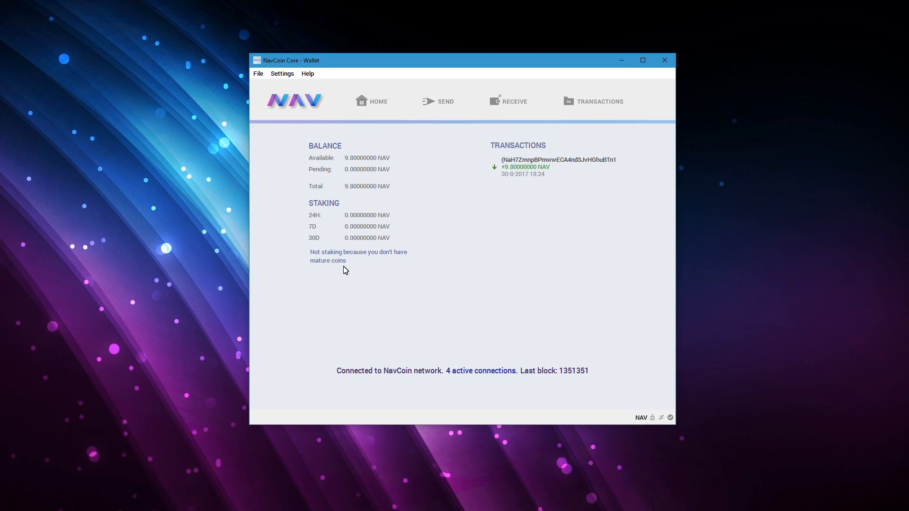